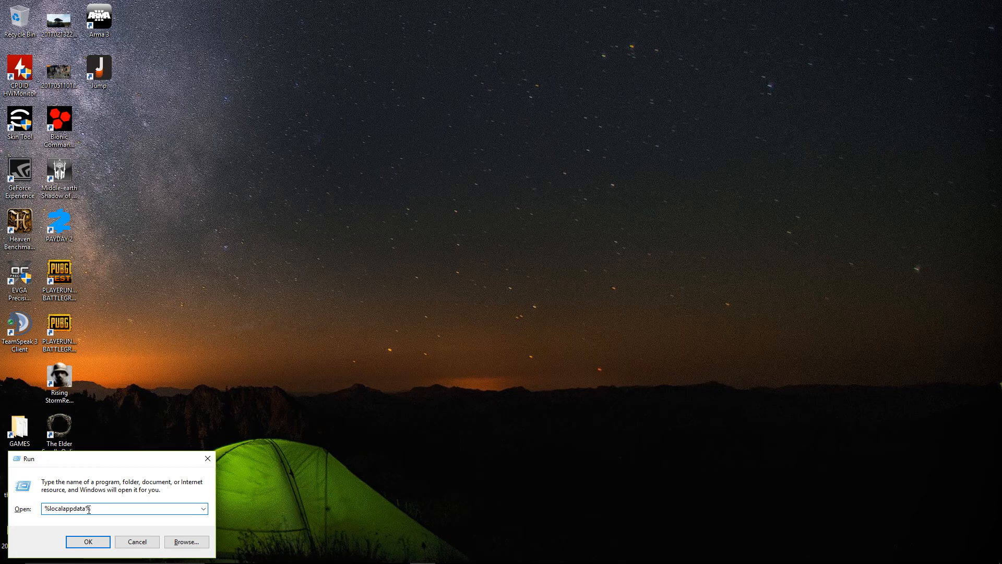
# Step: Run %localappdata% to open the AppData Local folder in File Explorer
pyautogui.click(88, 541)
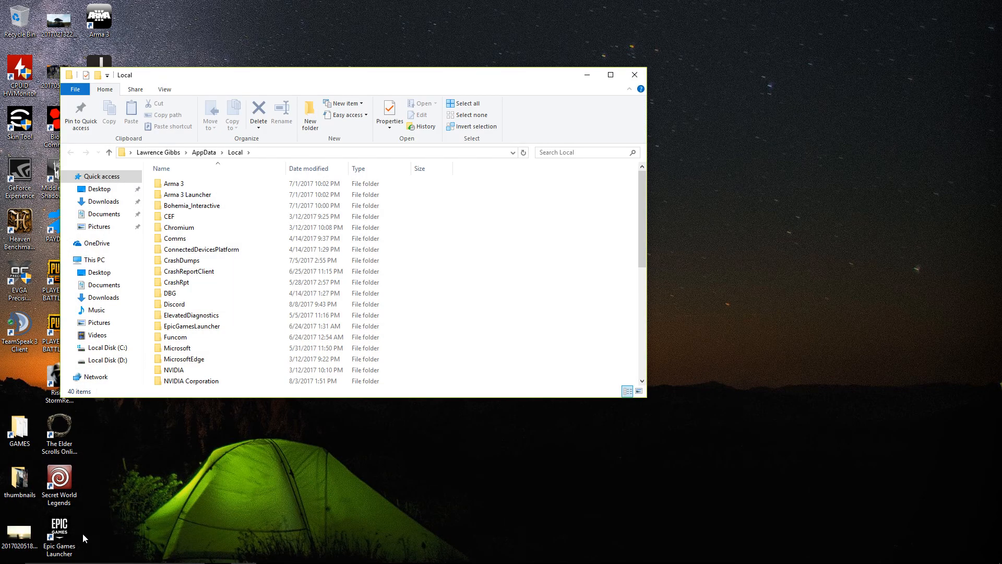
# Step: Open the Discord folder and bring up the context menu for Update.exe
pyautogui.click(174, 303)
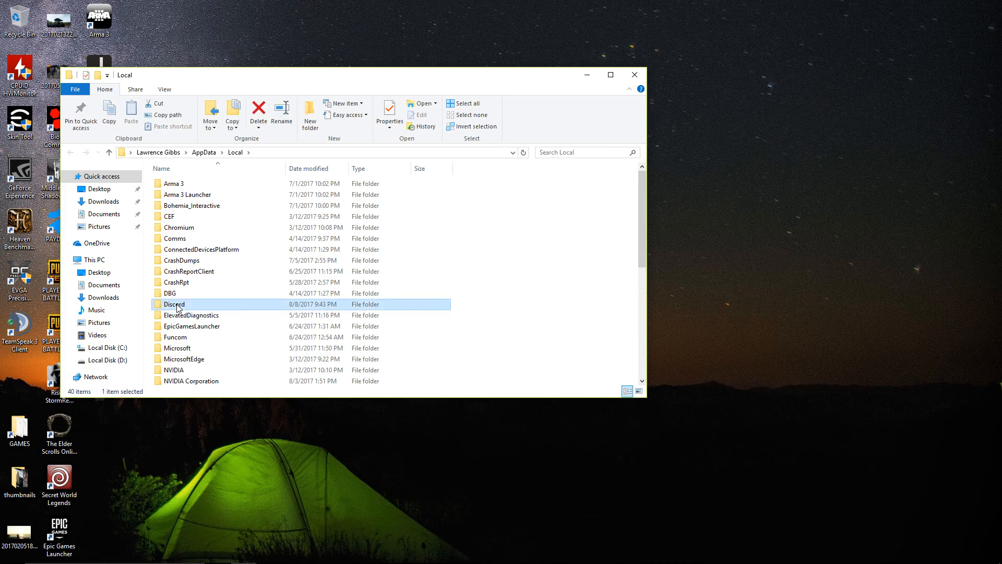
pyautogui.doubleClick(174, 304)
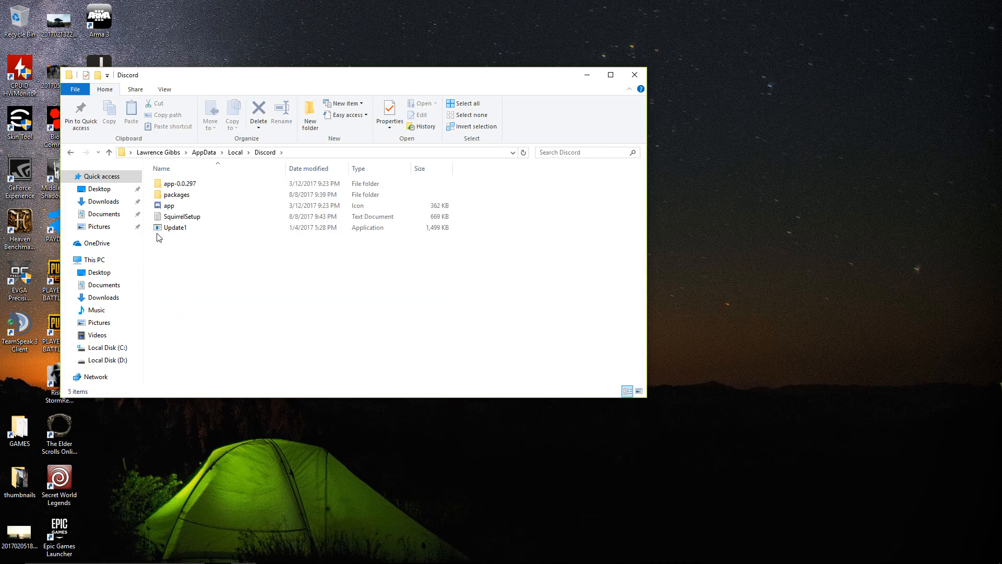
pyautogui.rightClick(174, 227)
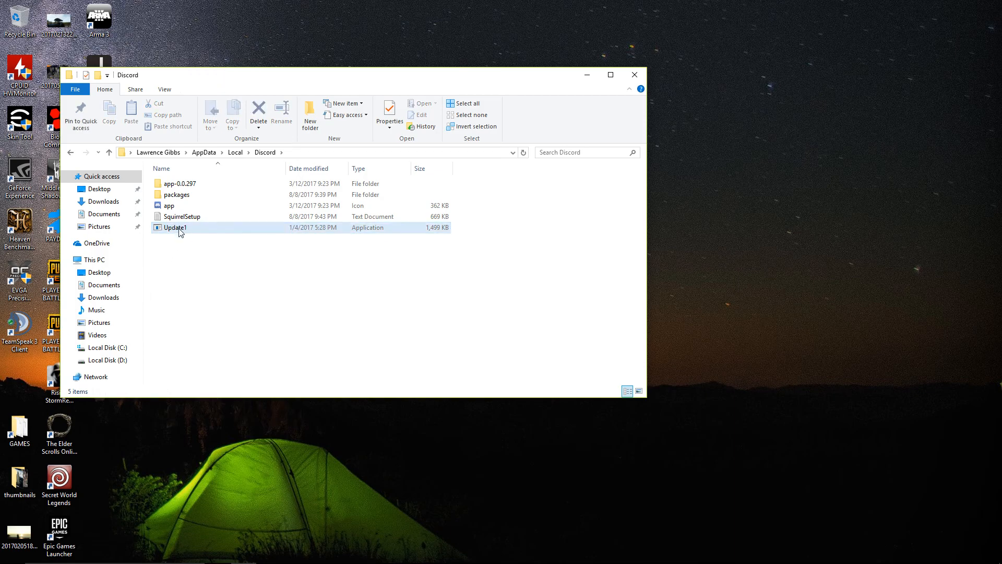
pyautogui.moveTo(176, 228)
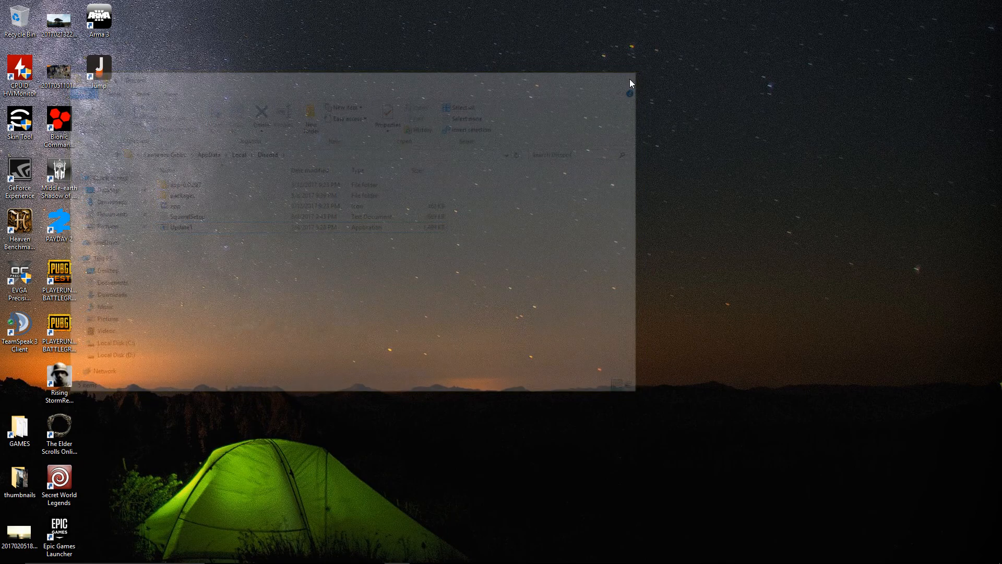
# Step: Launch Discord to show the Friends list with online friends
pyautogui.click(629, 79)
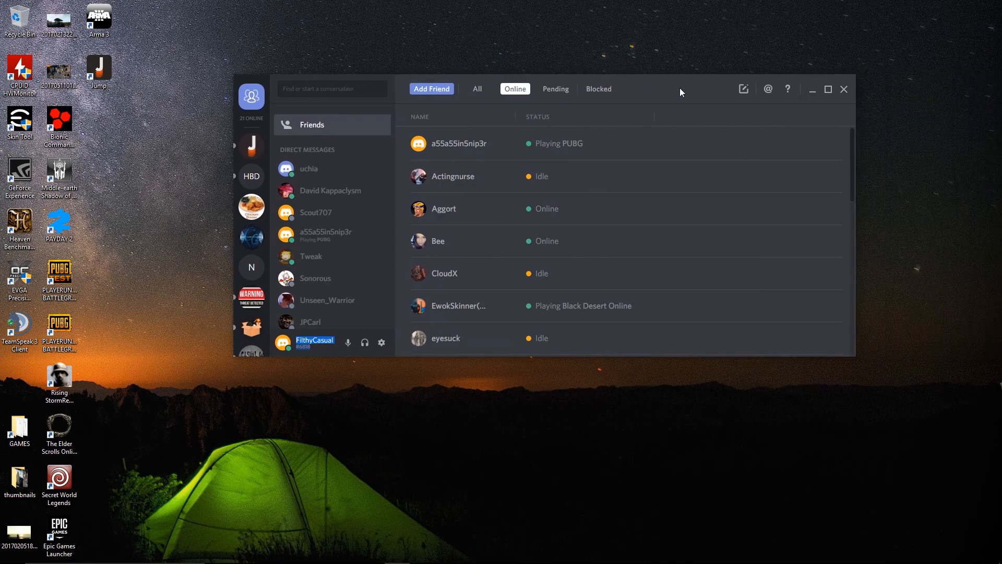
pyautogui.moveTo(640, 94)
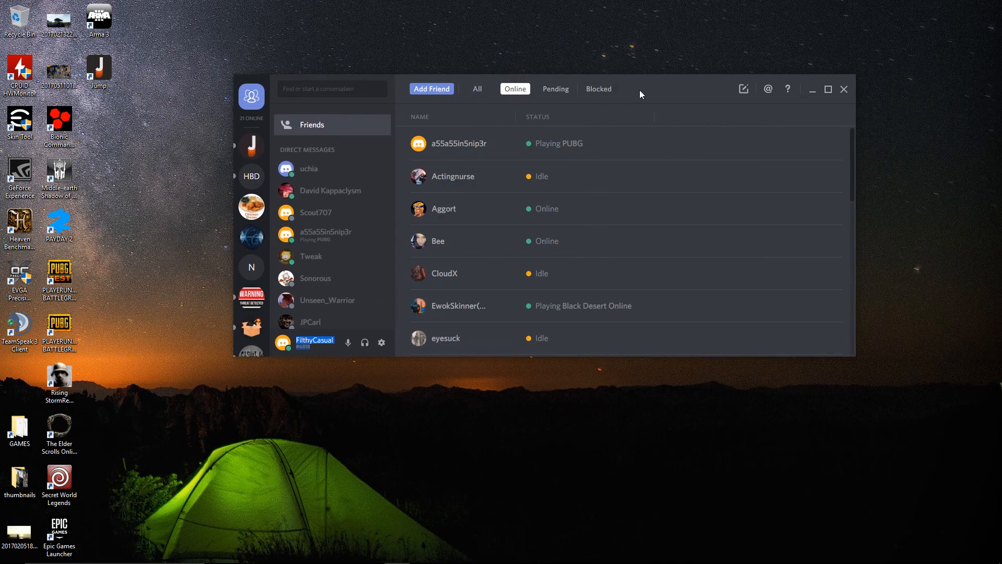
pyautogui.moveTo(670, 84)
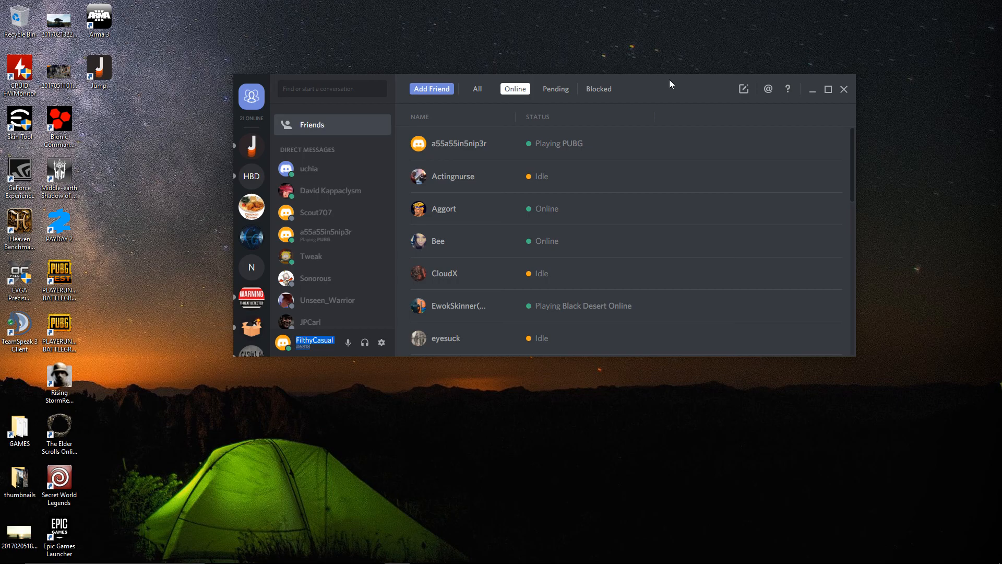